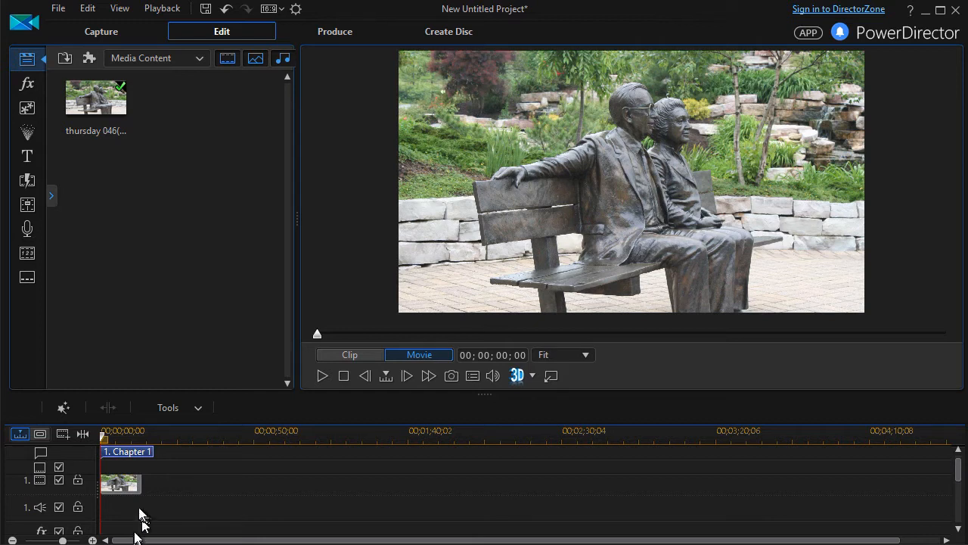
mouse_move(121, 484)
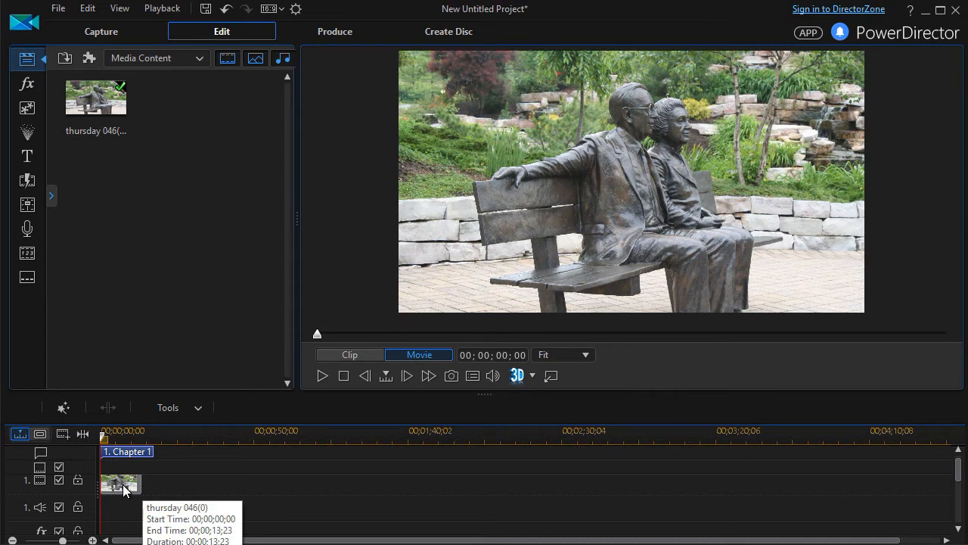
- Select the statue photo clip on the timeline and open the Magic Tools menu
click(119, 484)
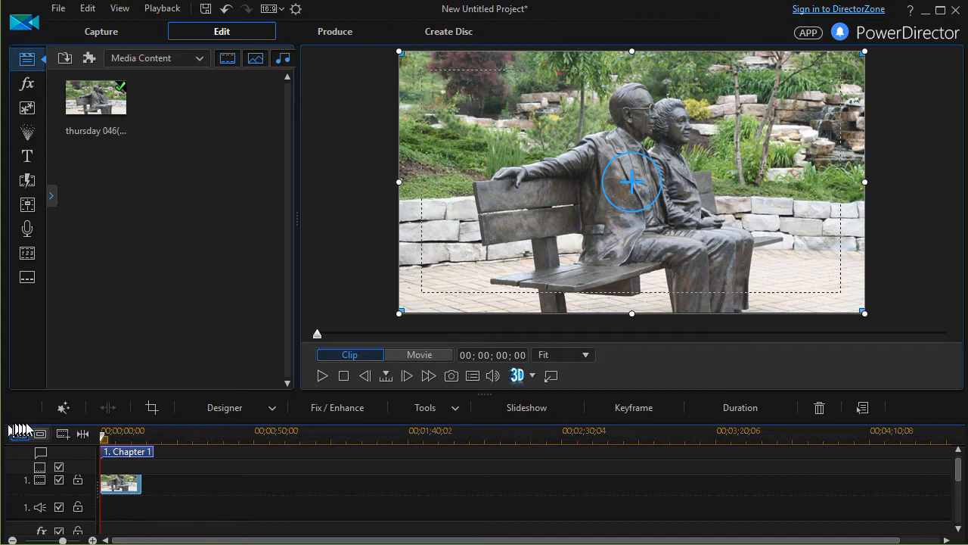
mouse_move(64, 407)
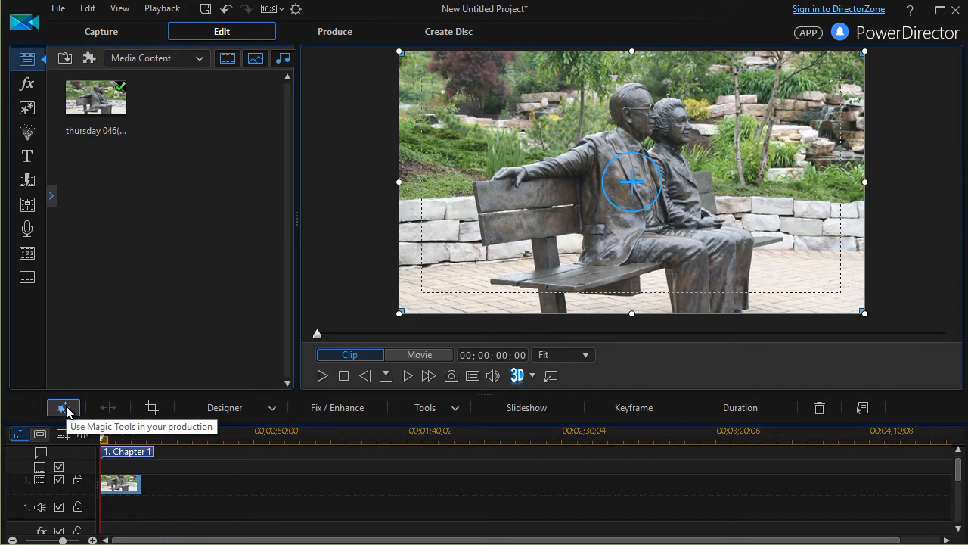
click(63, 407)
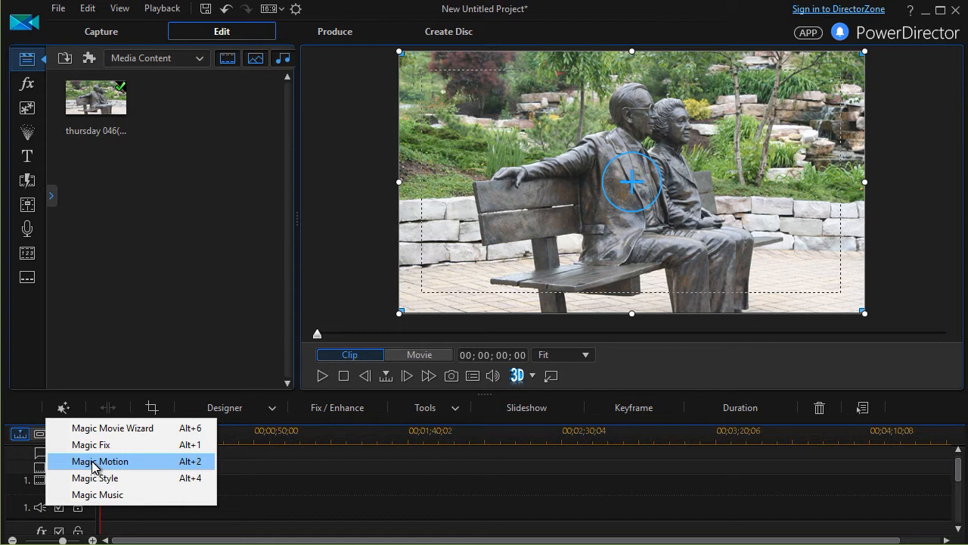
- Open Magic Motion for the photo and choose the User Defined motion style
click(100, 462)
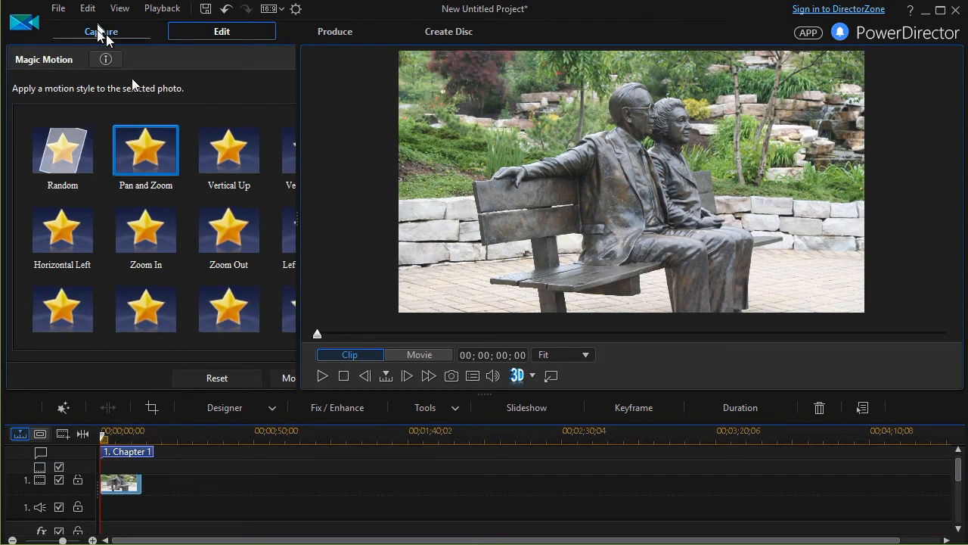
click(228, 231)
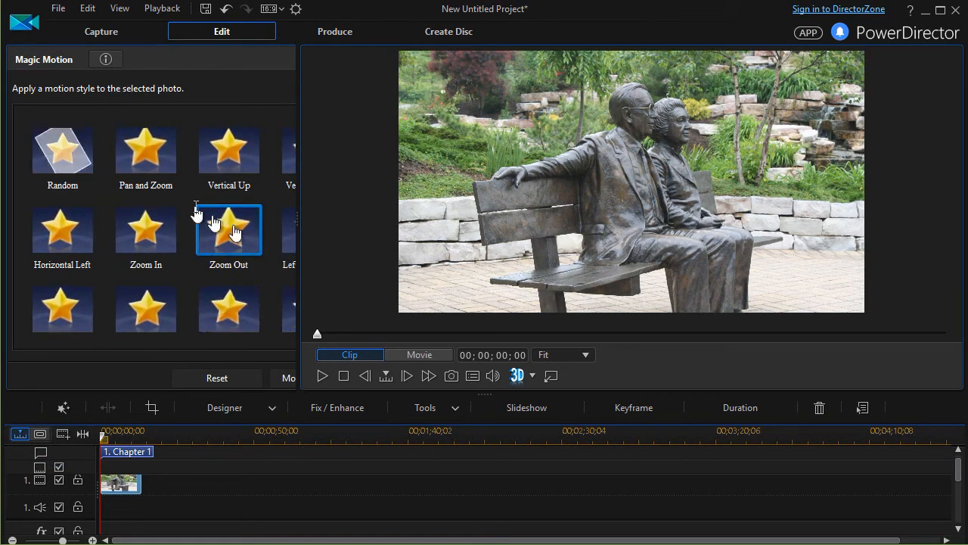
mouse_move(300, 278)
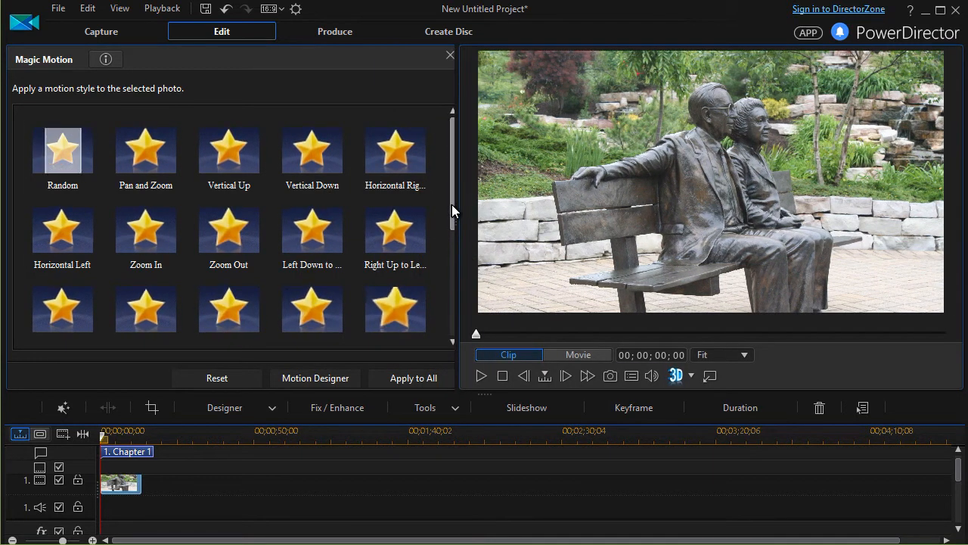
scroll(down, 3)
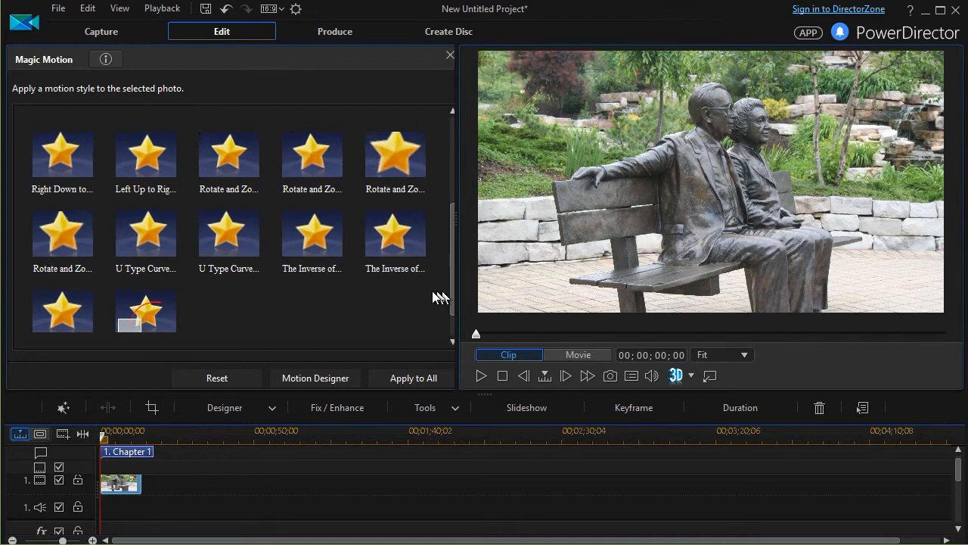
click(145, 283)
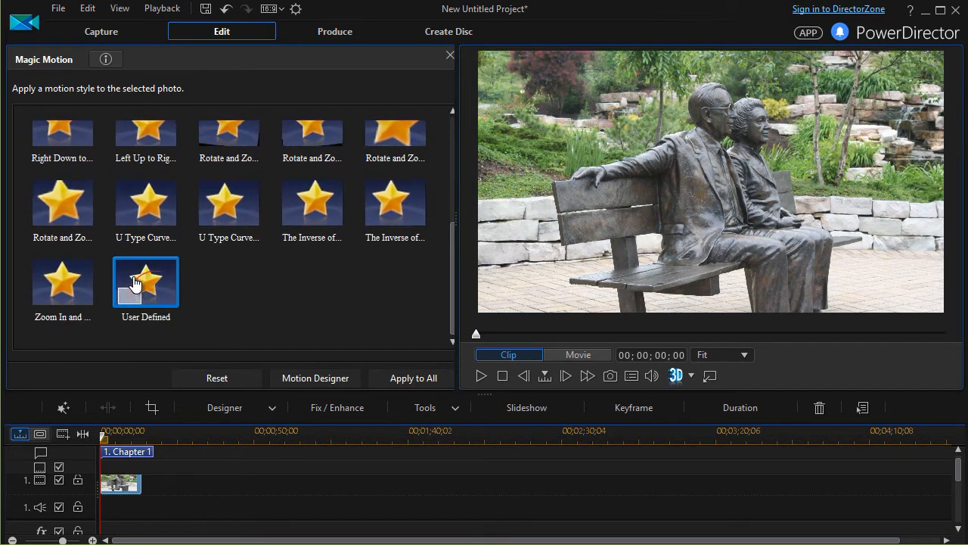
mouse_move(144, 284)
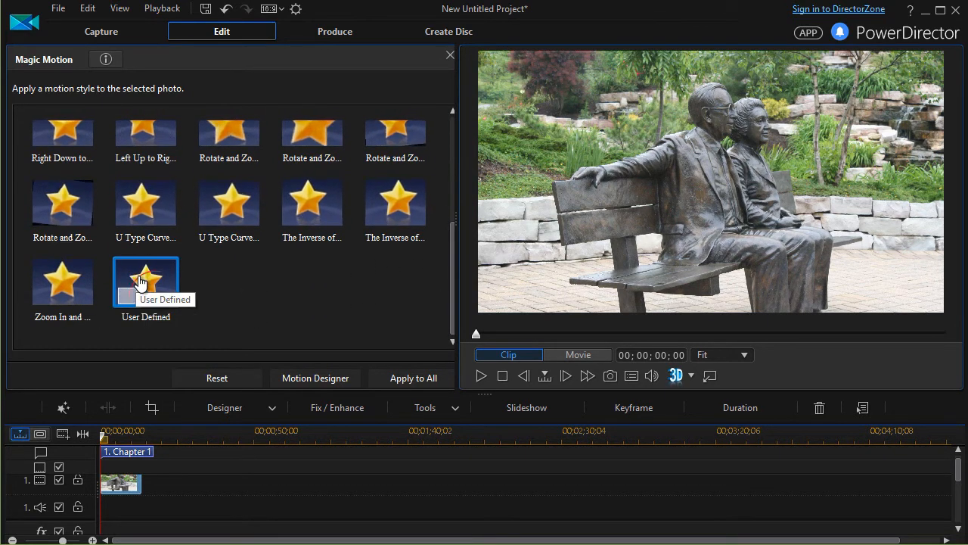
- Launch Magic Motion Designer on the statue photo
click(315, 378)
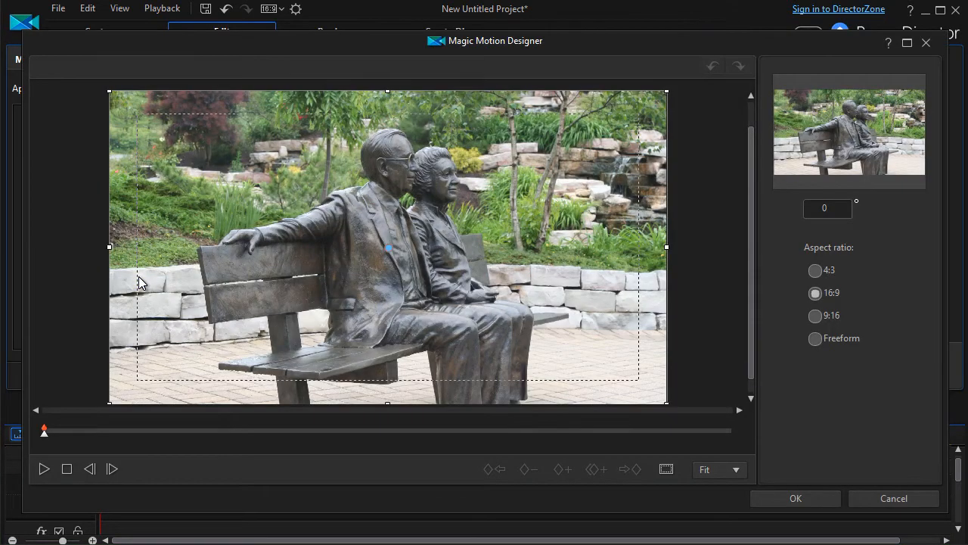
mouse_move(582, 59)
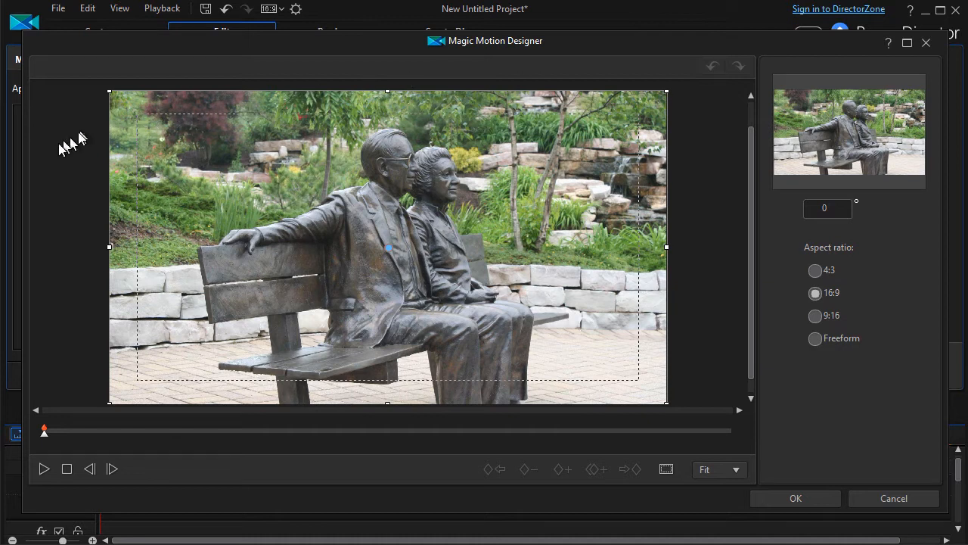
mouse_move(57, 162)
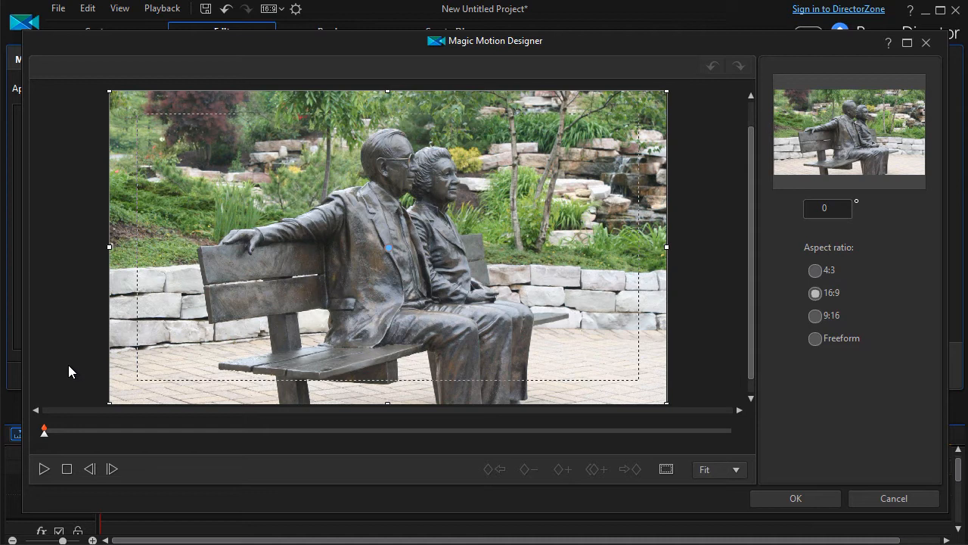
mouse_move(60, 382)
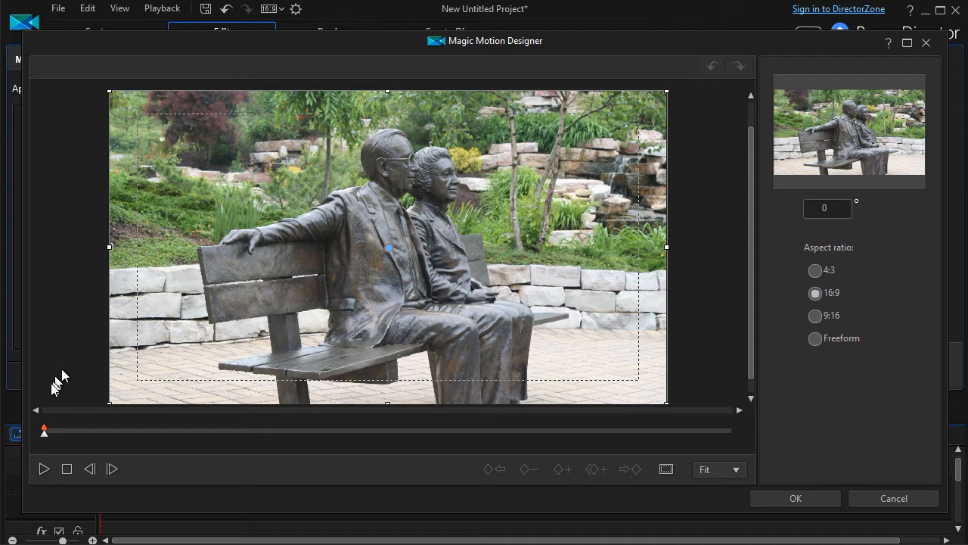
mouse_move(286, 439)
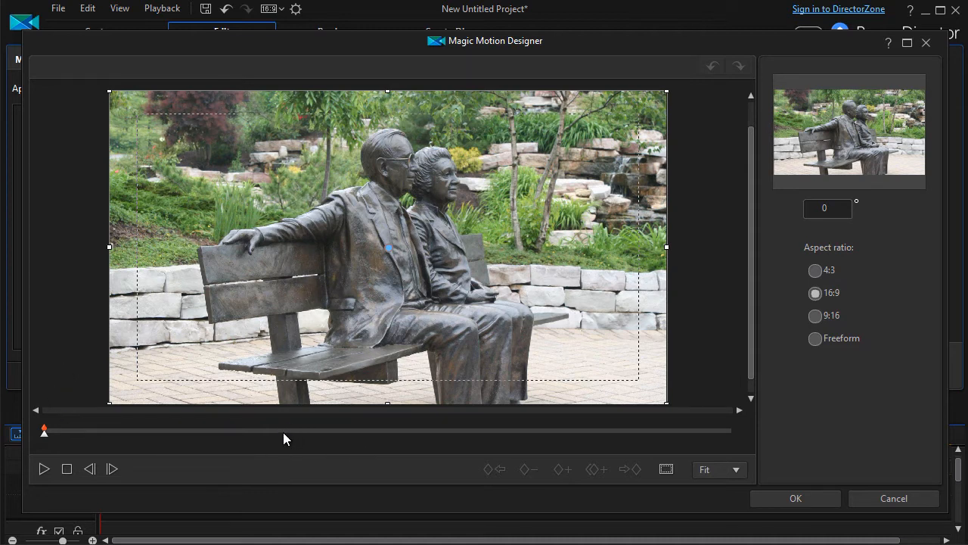
mouse_move(135, 437)
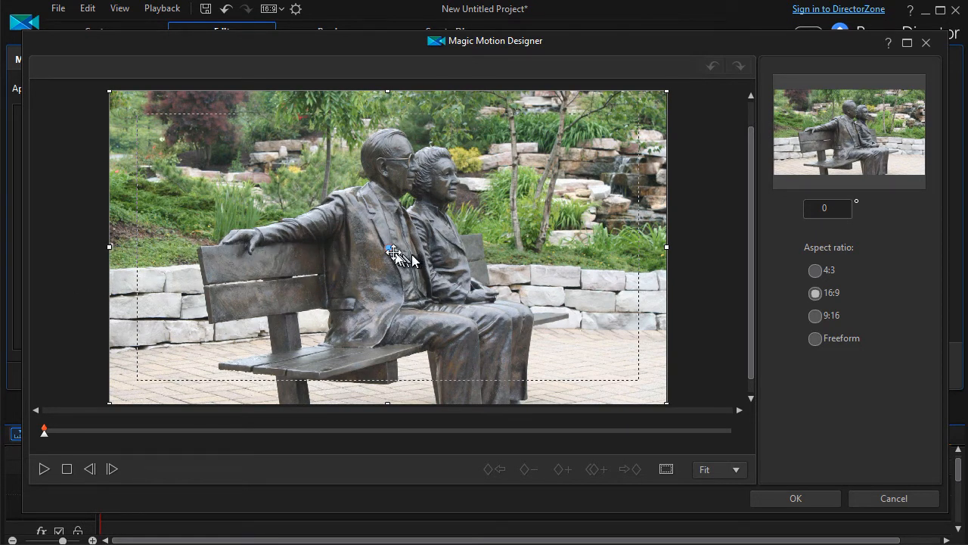
mouse_move(123, 125)
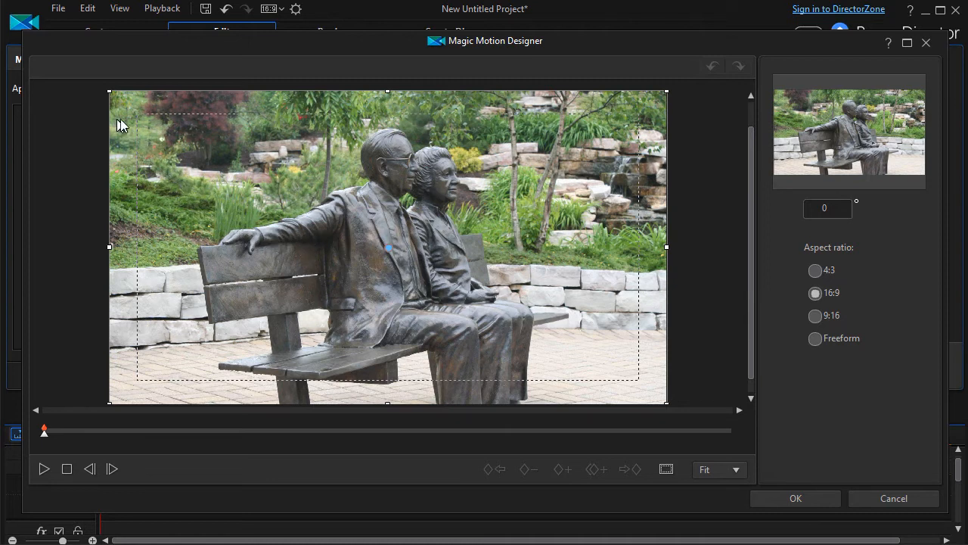
mouse_move(401, 246)
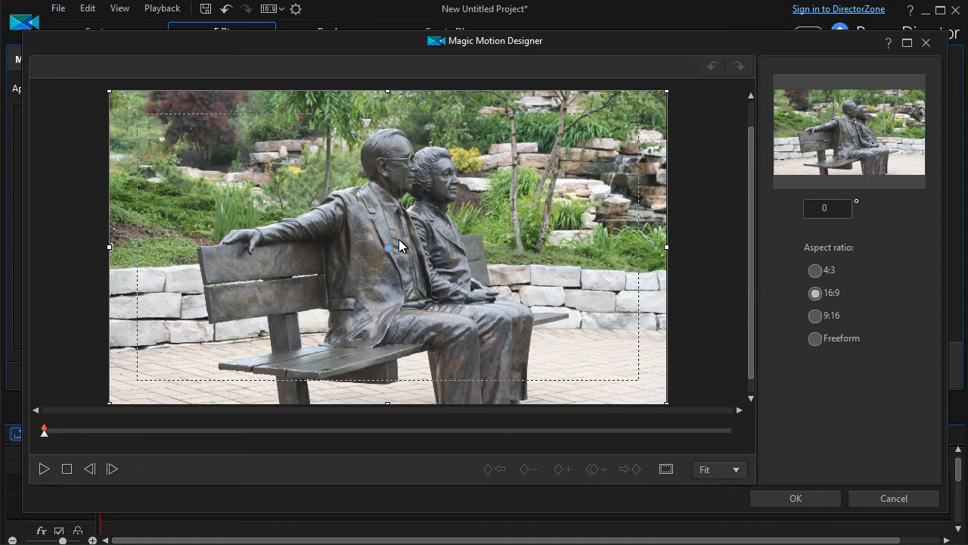
mouse_move(598, 129)
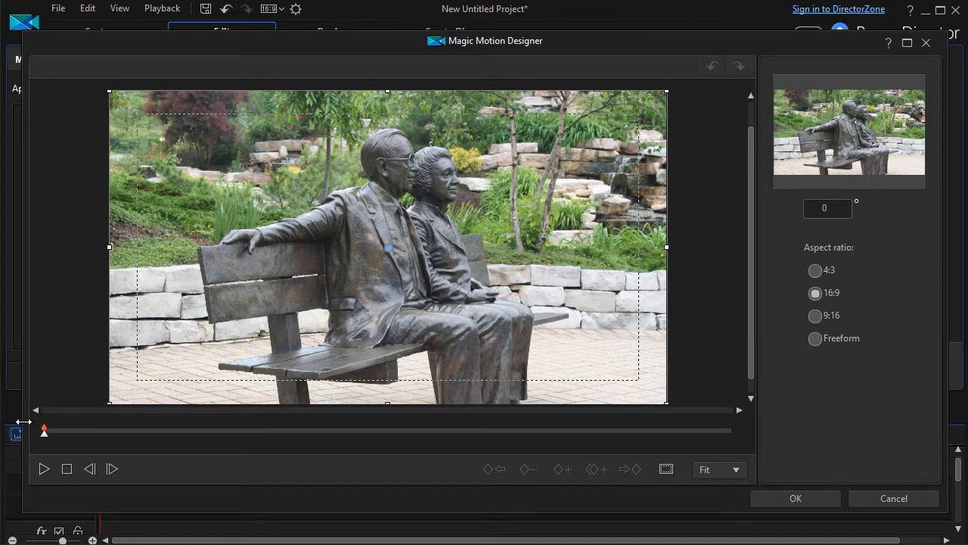
mouse_move(390, 246)
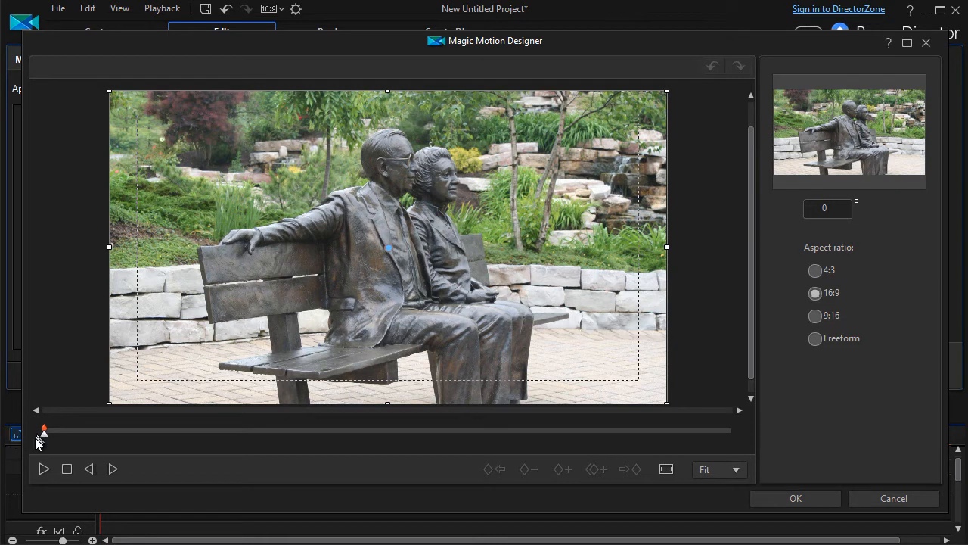
mouse_move(258, 437)
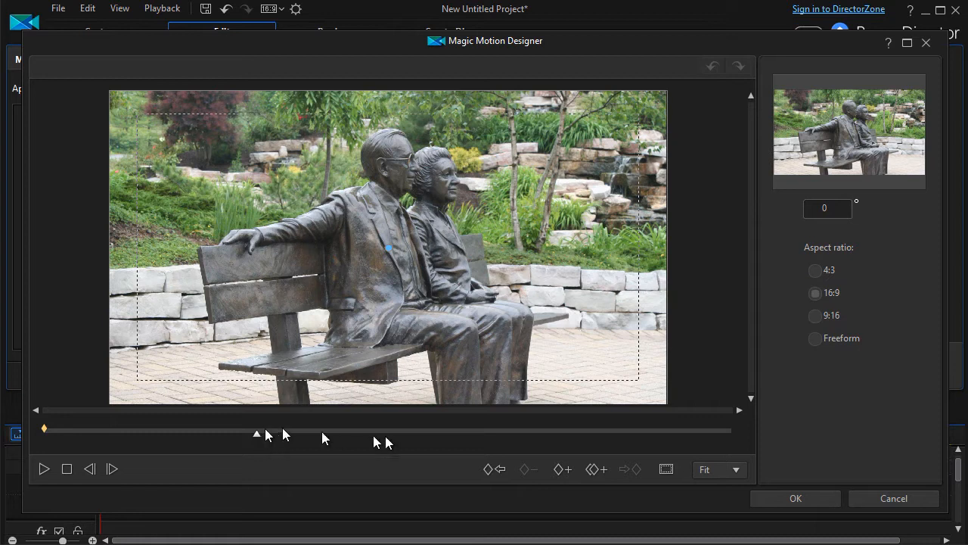
mouse_move(562, 469)
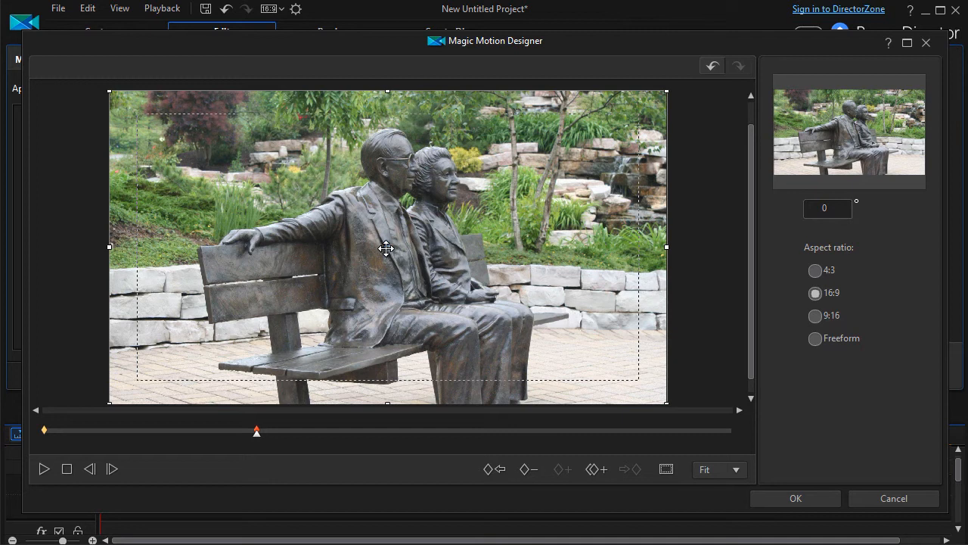
mouse_move(390, 247)
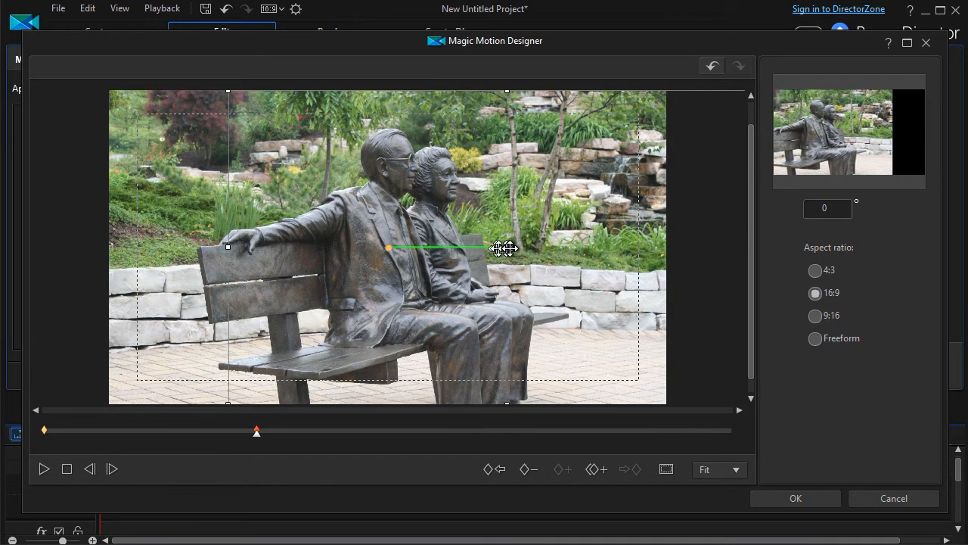
- Move the second keyframe's motion frame rightward across the statues
drag(503, 248, 571, 249)
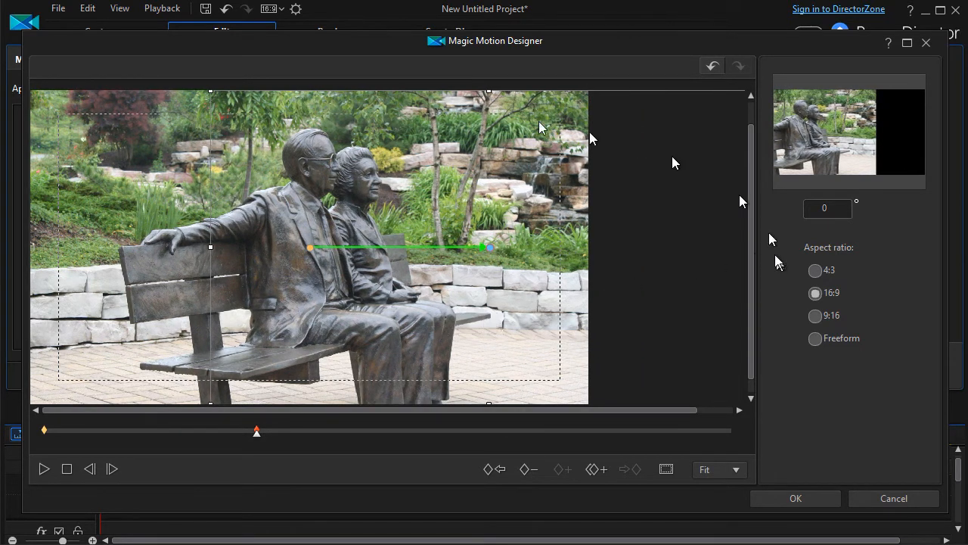
mouse_move(887, 130)
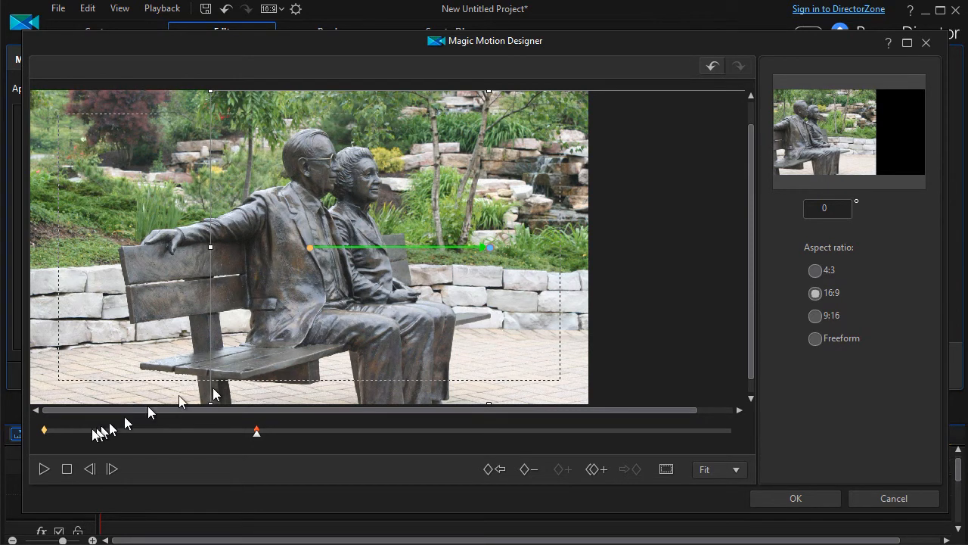
click(67, 469)
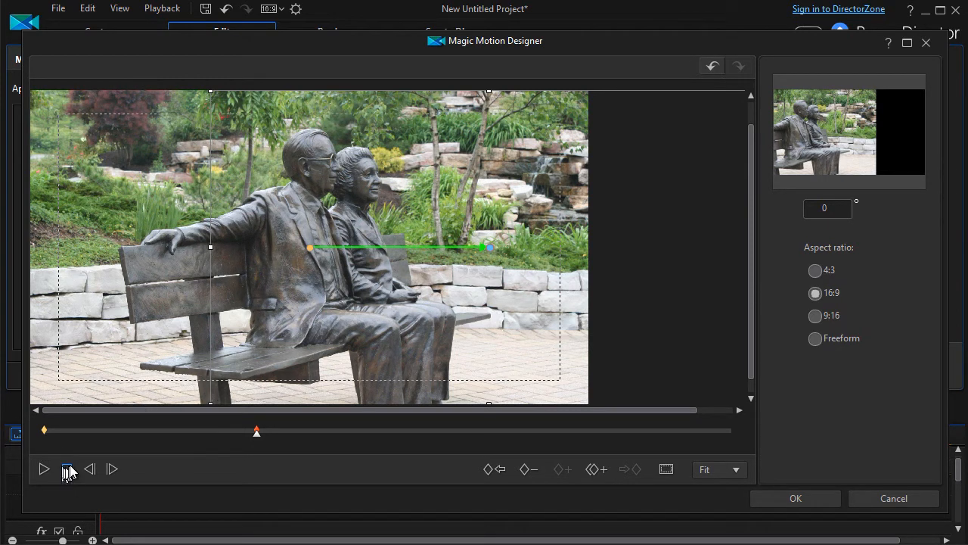
click(43, 468)
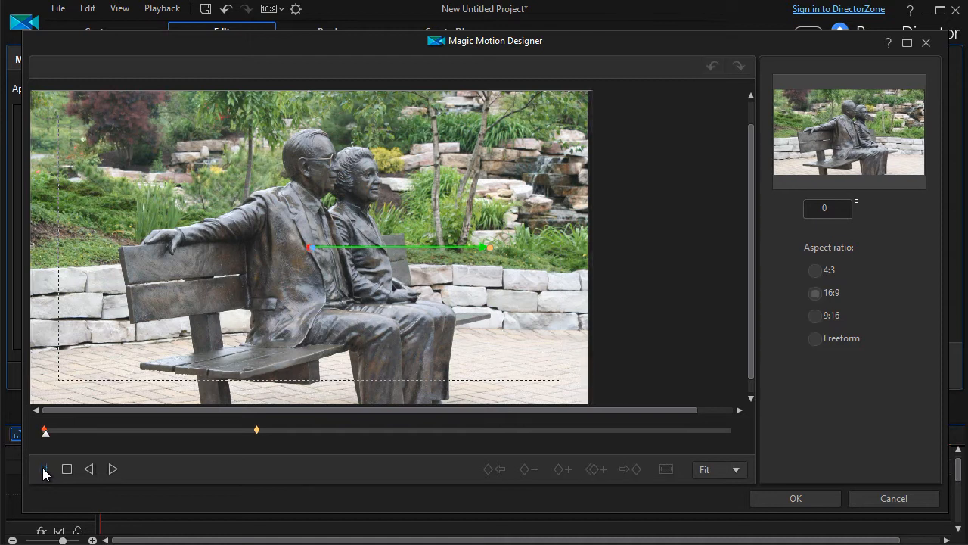
click(43, 468)
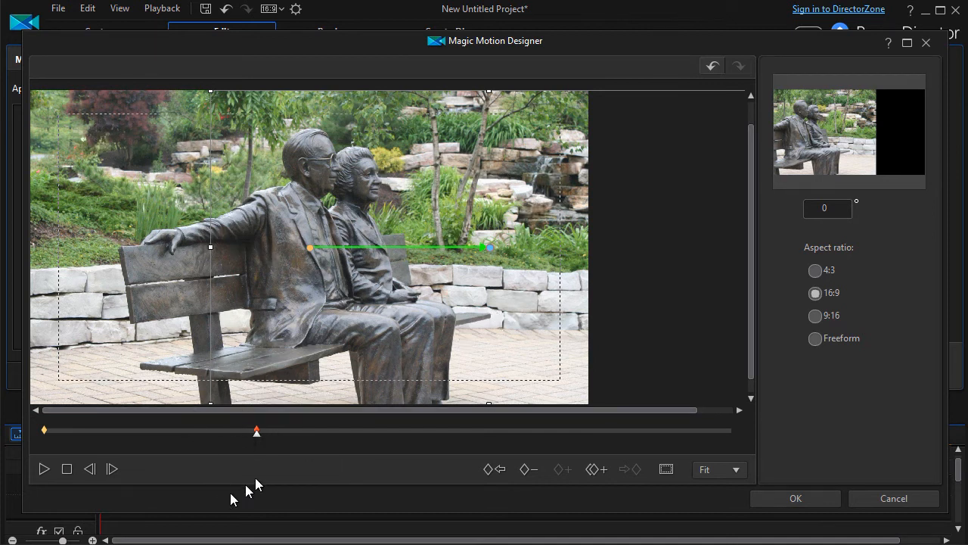
mouse_move(525, 461)
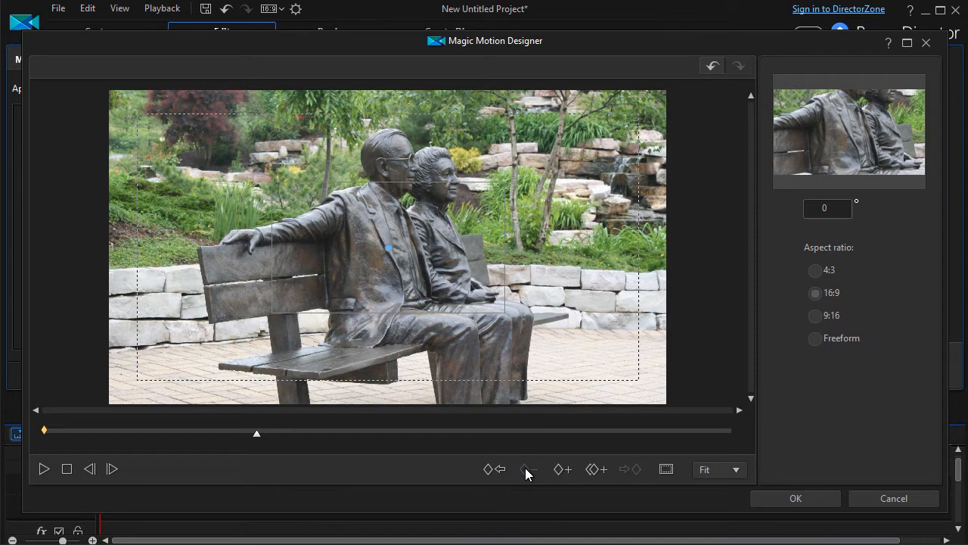
mouse_move(167, 465)
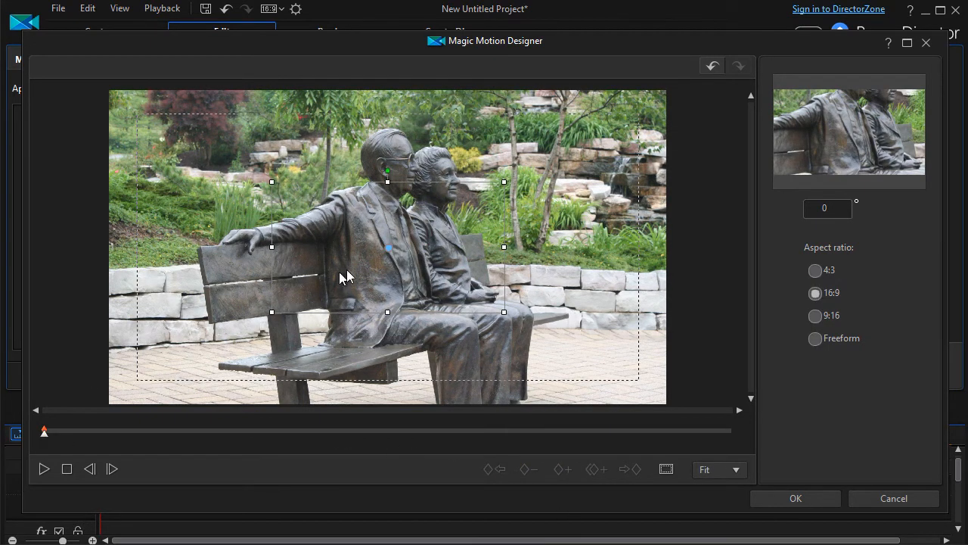
mouse_move(386, 249)
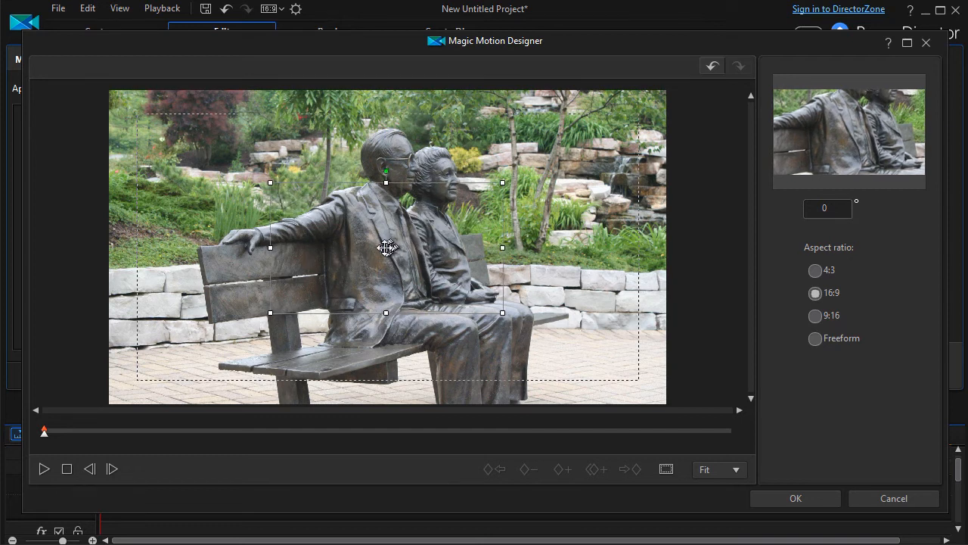
- Shift the first keyframe's smaller frame up-left over the greenery above the bench
drag(386, 249, 234, 179)
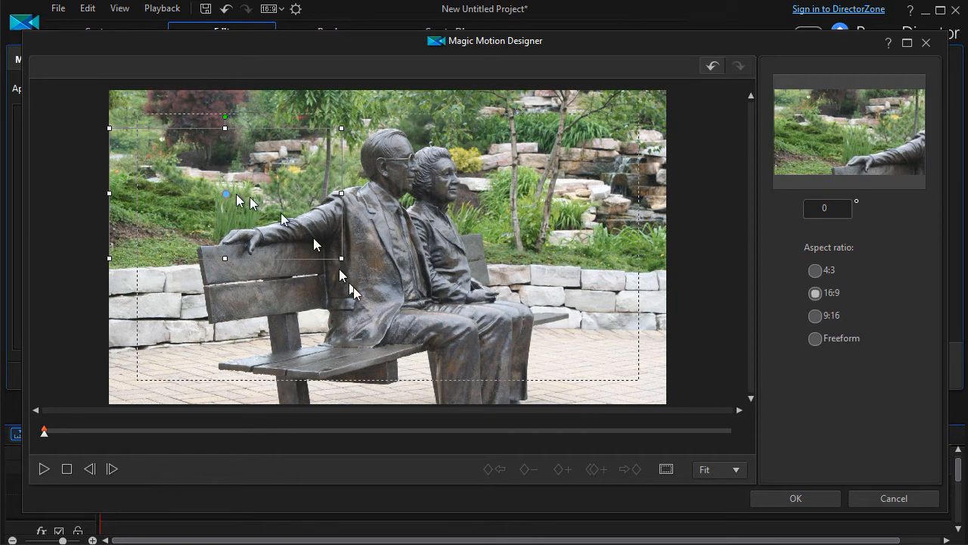
mouse_move(221, 197)
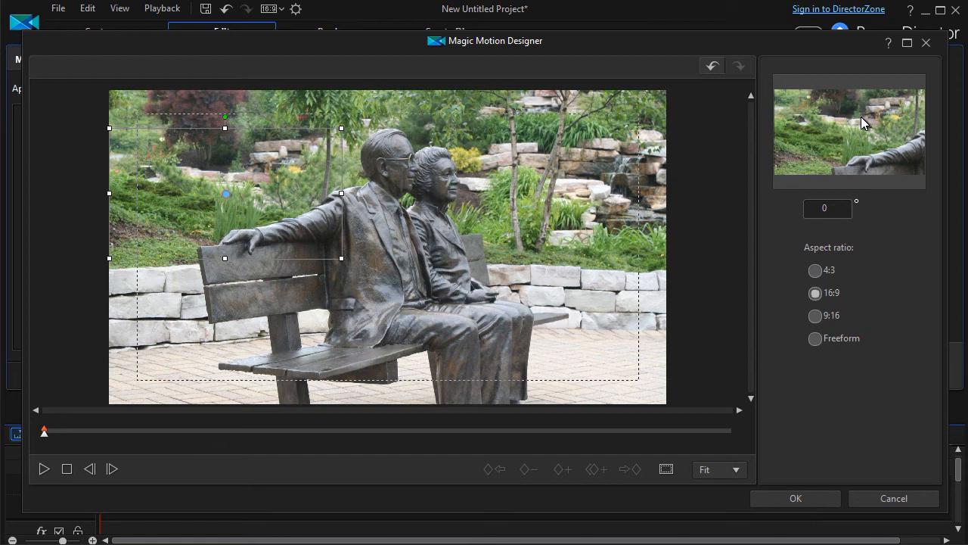
mouse_move(67, 447)
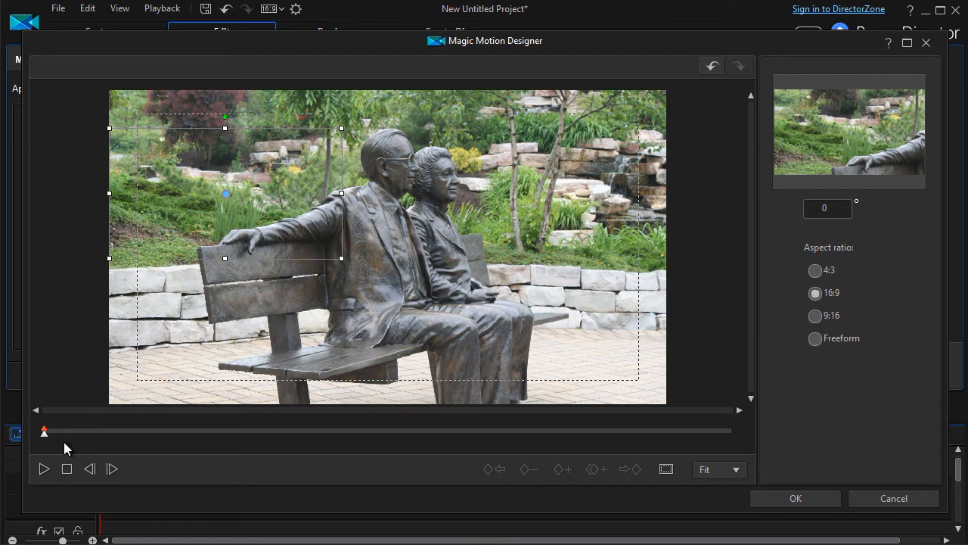
mouse_move(344, 431)
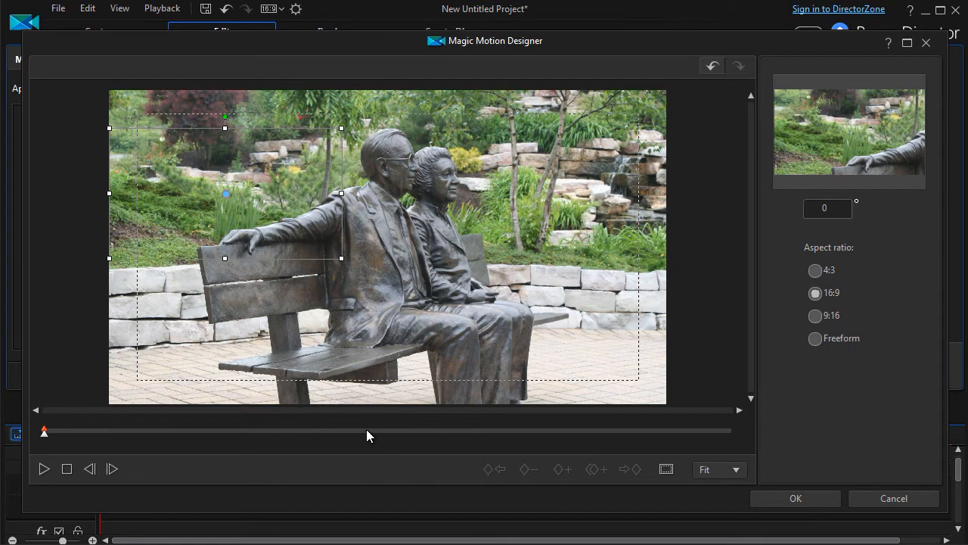
mouse_move(371, 438)
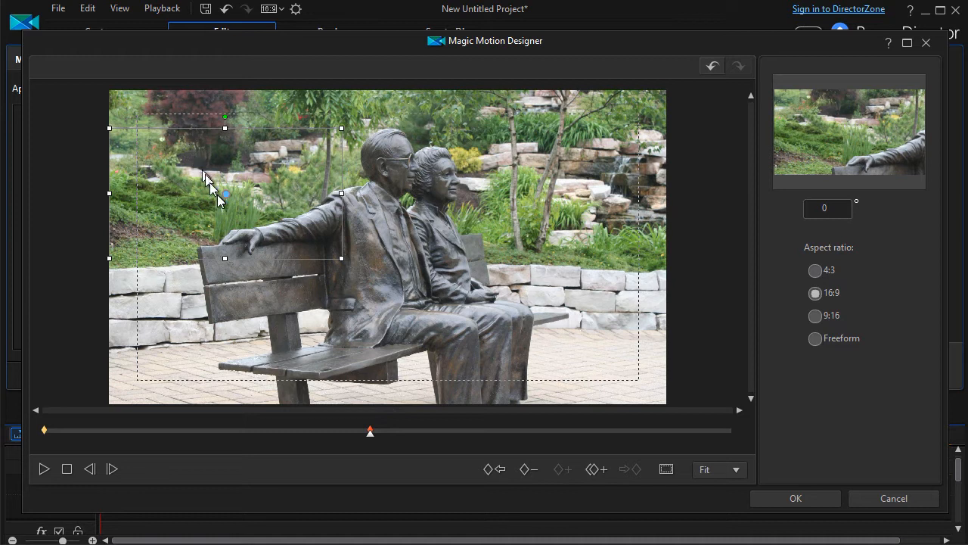
mouse_move(227, 194)
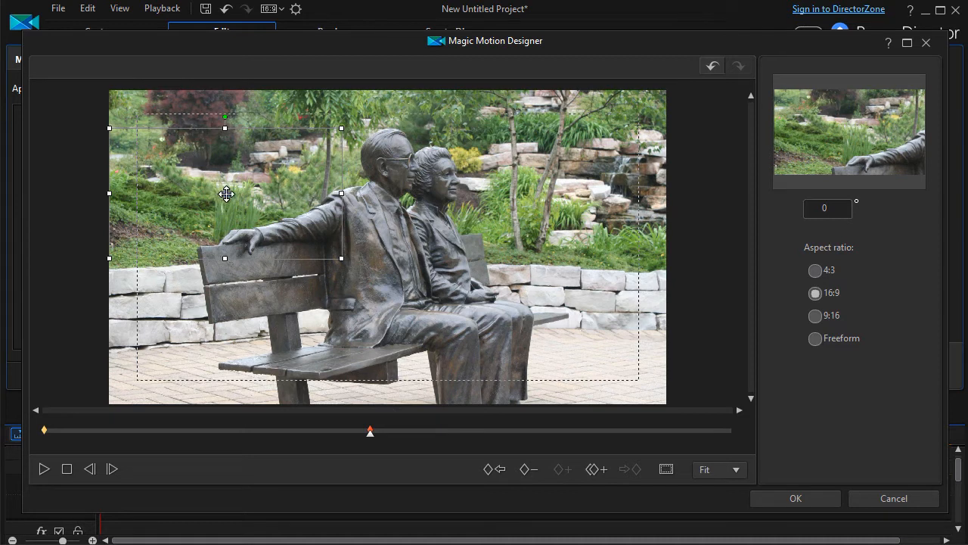
- Add keyframes panning to the statues' heads, rocks, stone wall, below the bench, then upper-left greenery
drag(225, 193, 390, 193)
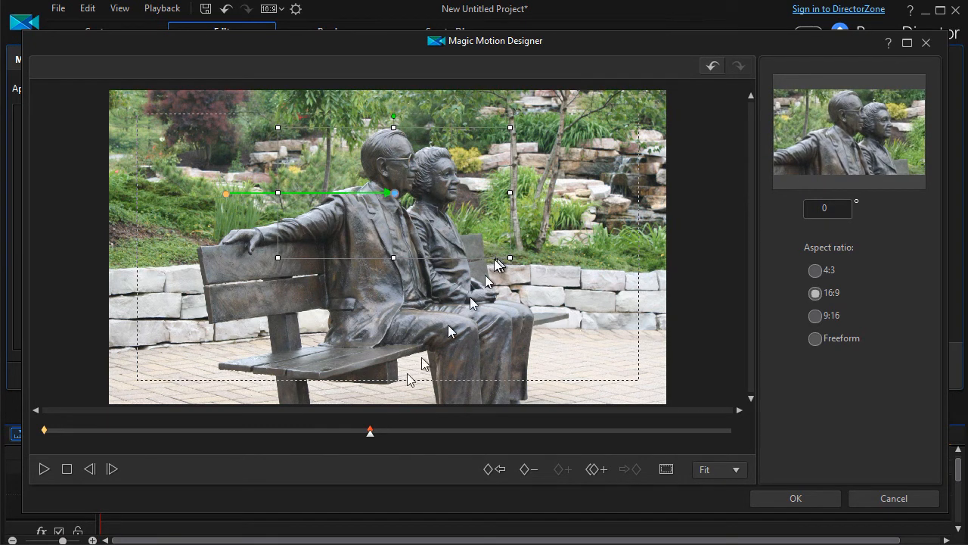
mouse_move(492, 439)
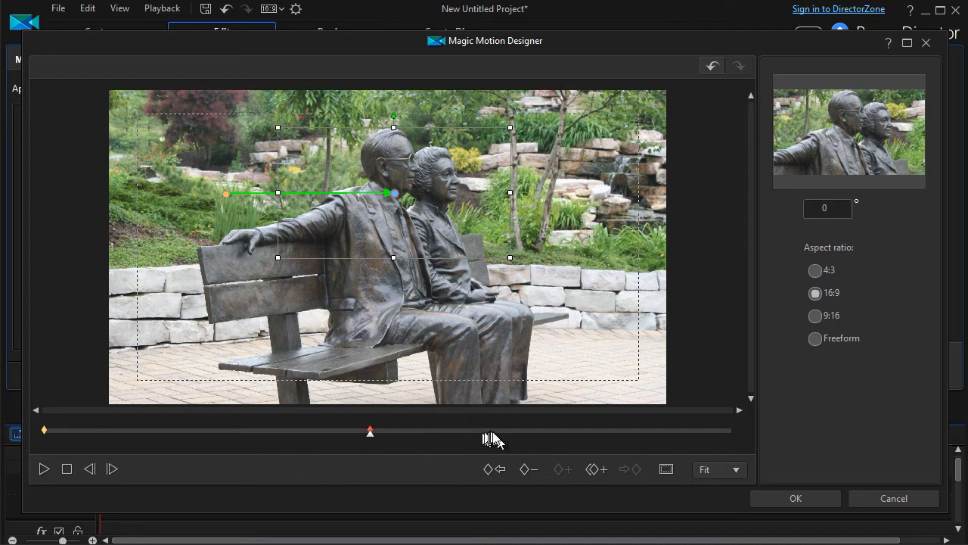
mouse_move(507, 435)
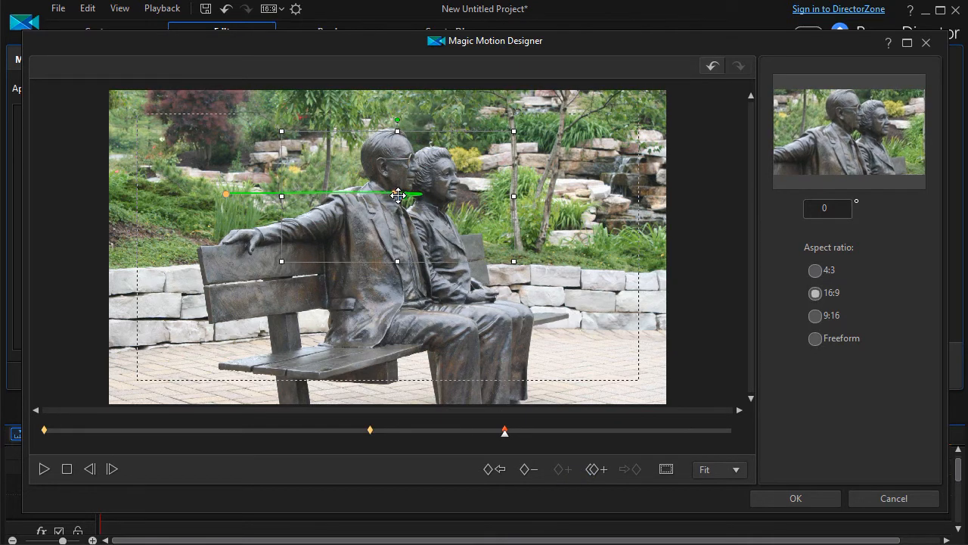
drag(397, 195, 549, 156)
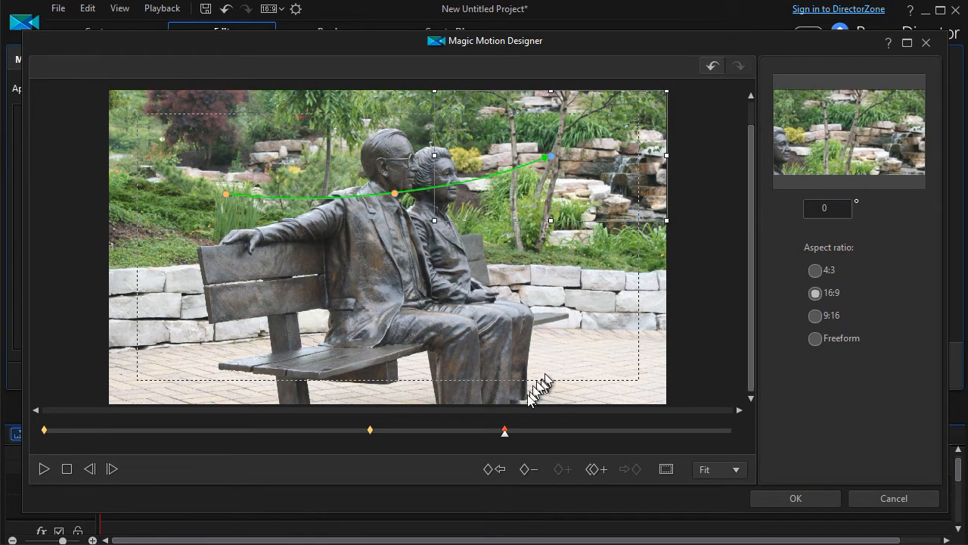
mouse_move(563, 439)
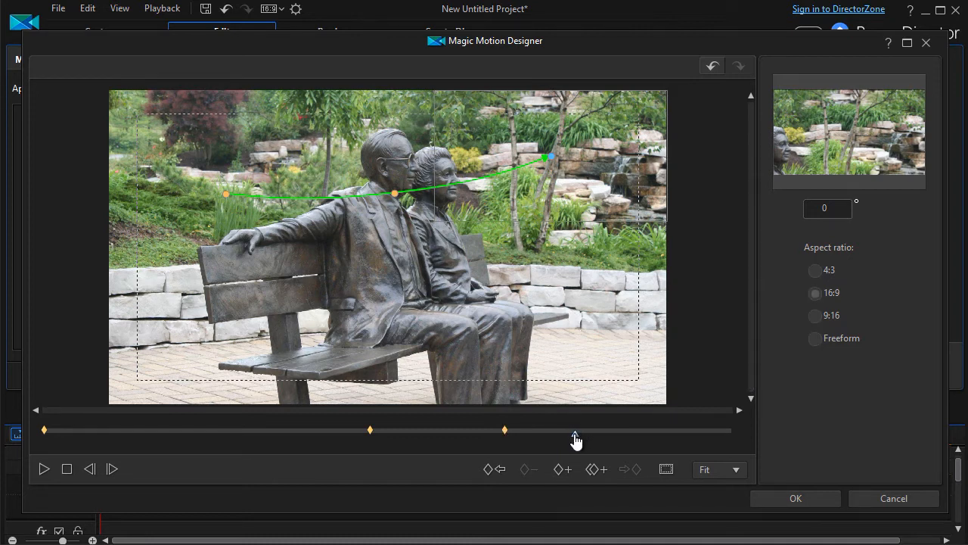
click(575, 430)
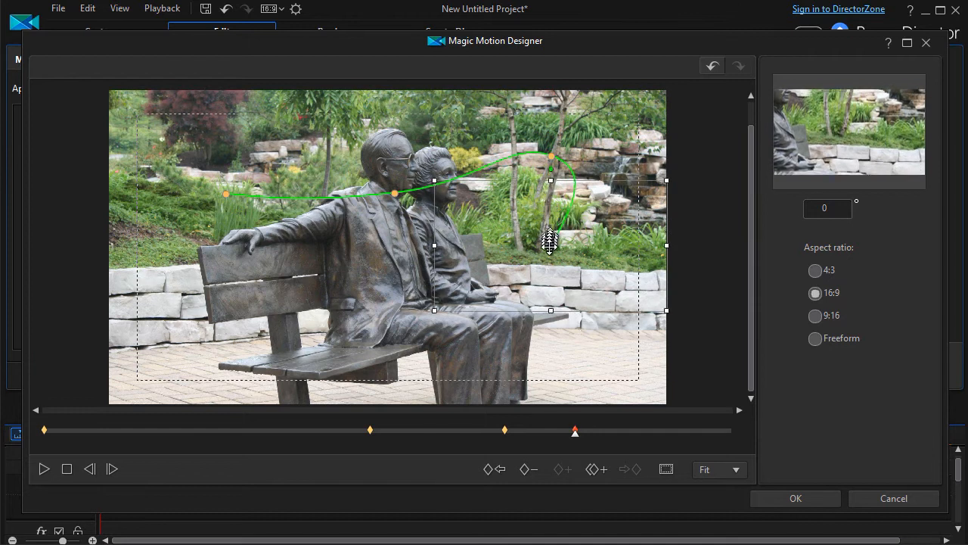
drag(550, 246, 550, 339)
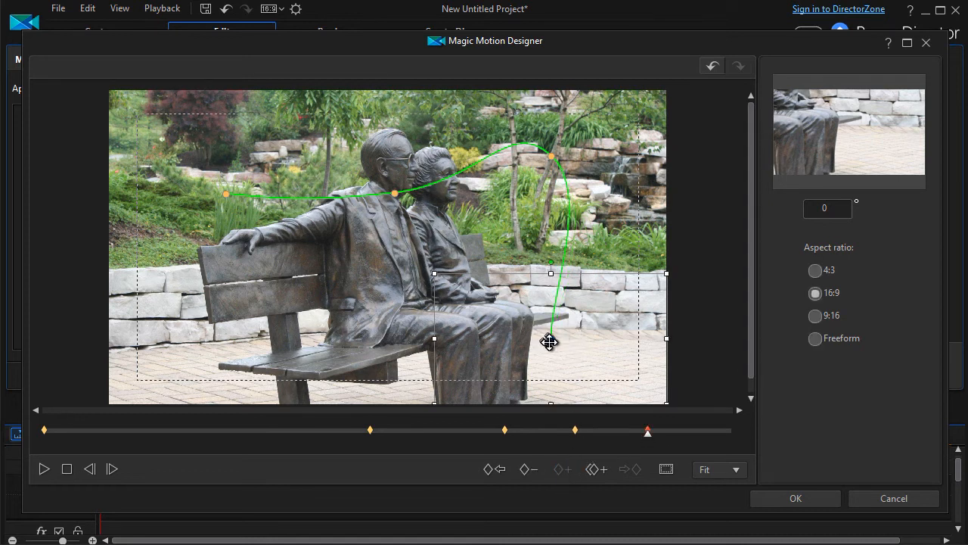
drag(551, 342, 165, 339)
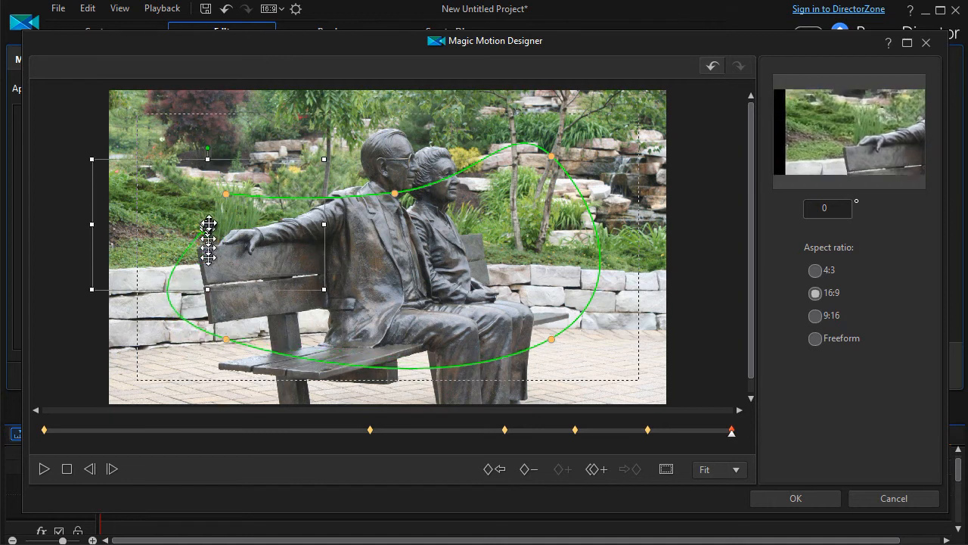
drag(208, 231, 225, 157)
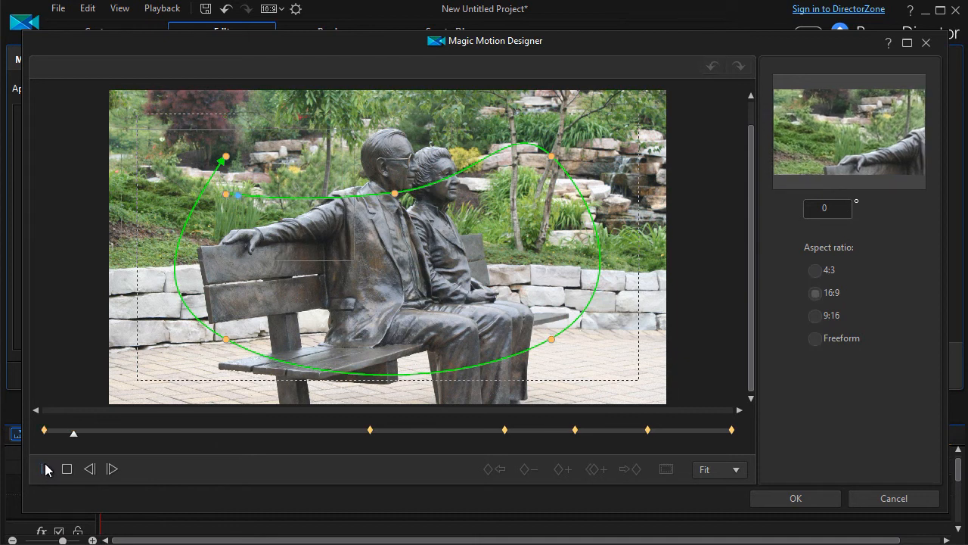
click(44, 468)
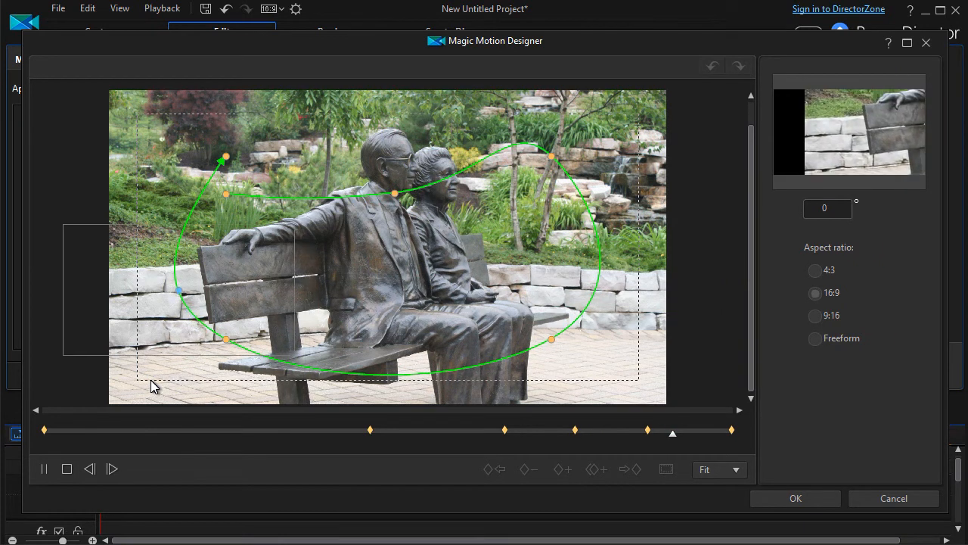
click(815, 293)
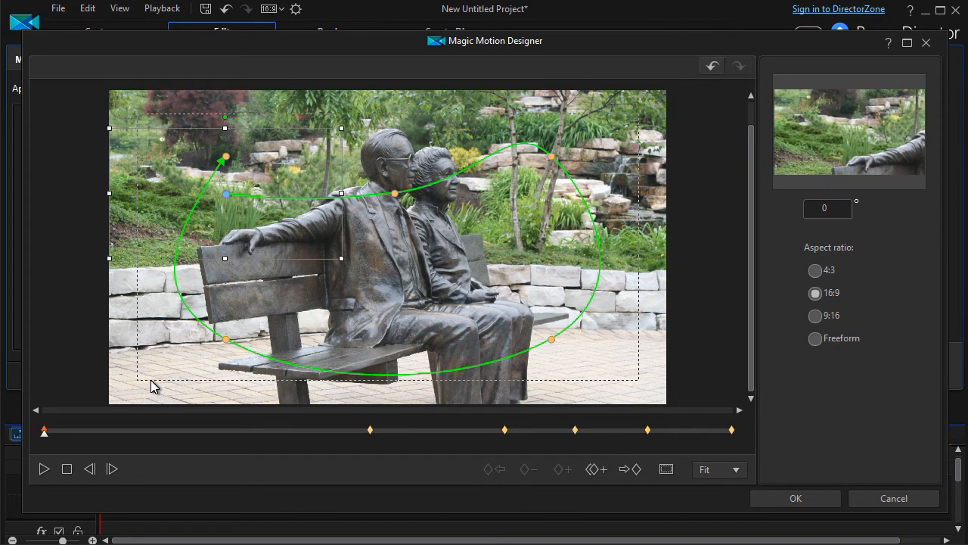
mouse_move(529, 291)
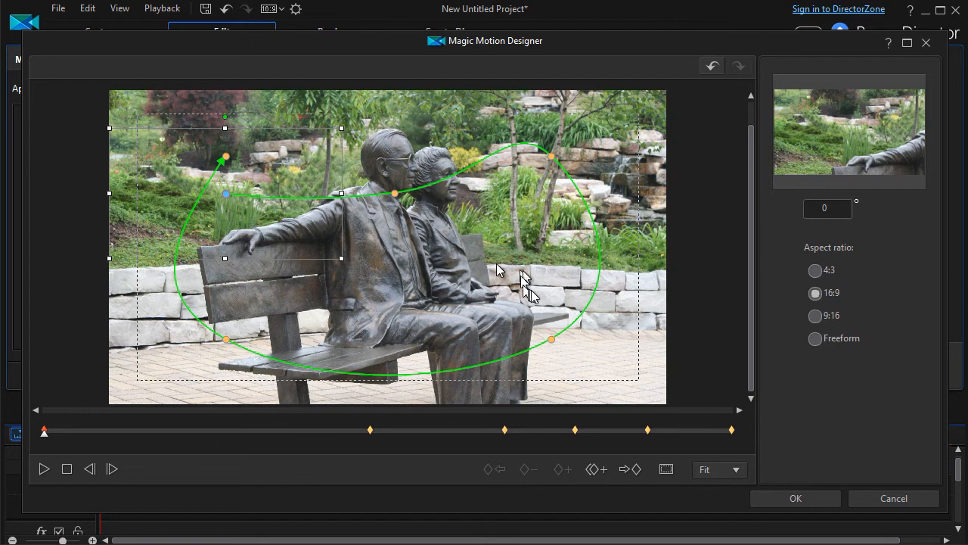
mouse_move(851, 152)
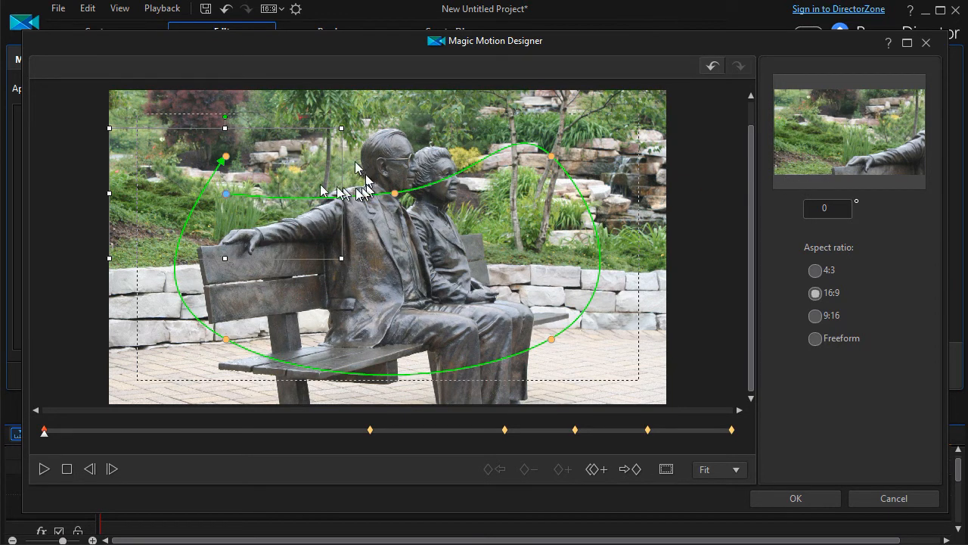
mouse_move(238, 204)
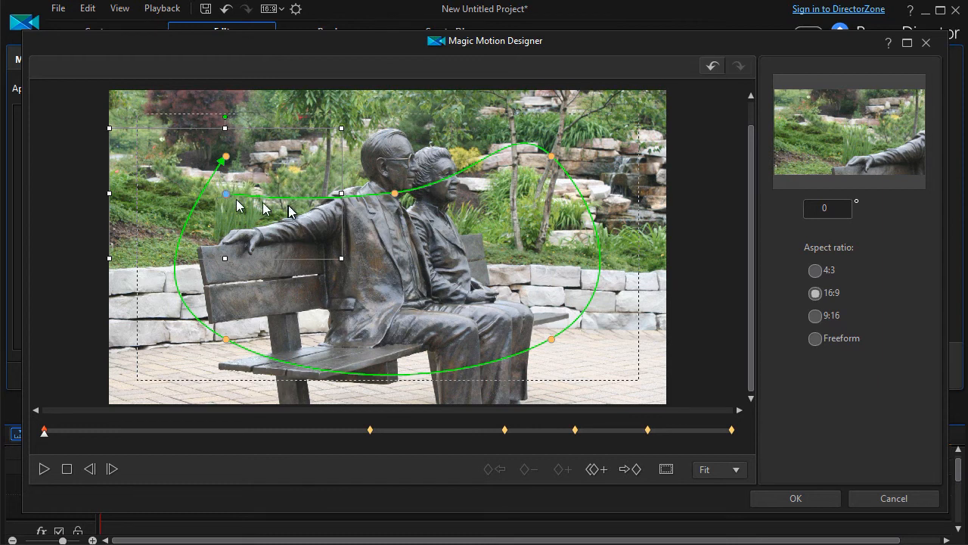
mouse_move(229, 197)
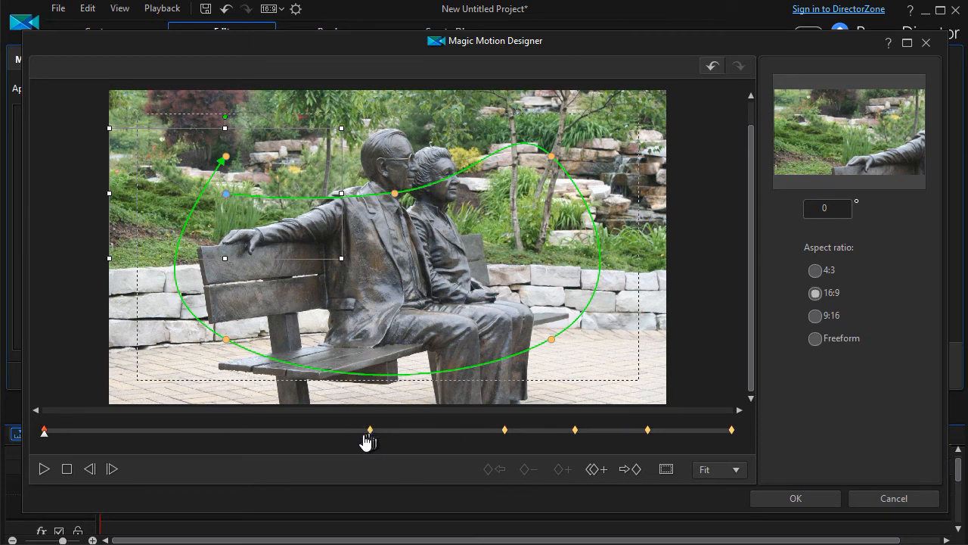
- Pull all keyframes, including the last, near the clip's start and replay the compressed pan
drag(369, 431, 272, 430)
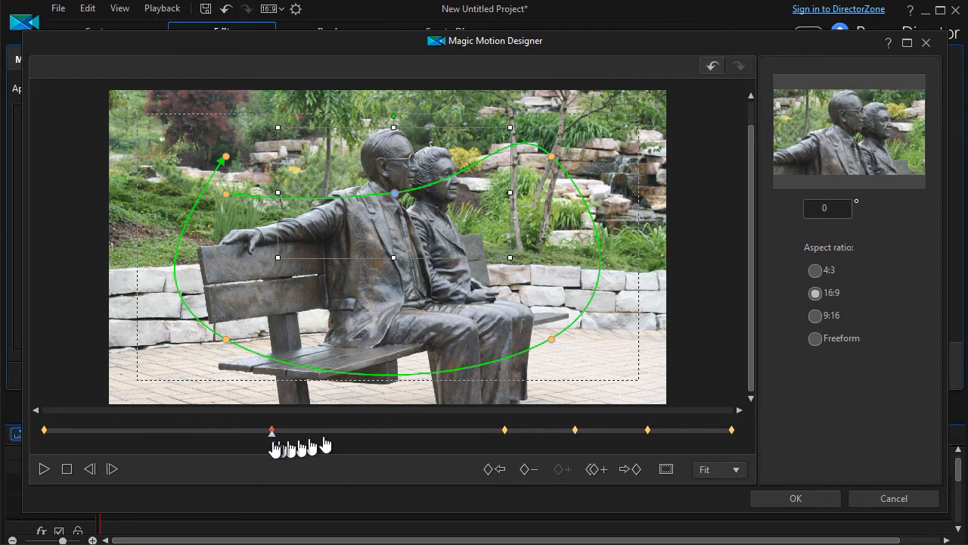
drag(272, 431, 106, 430)
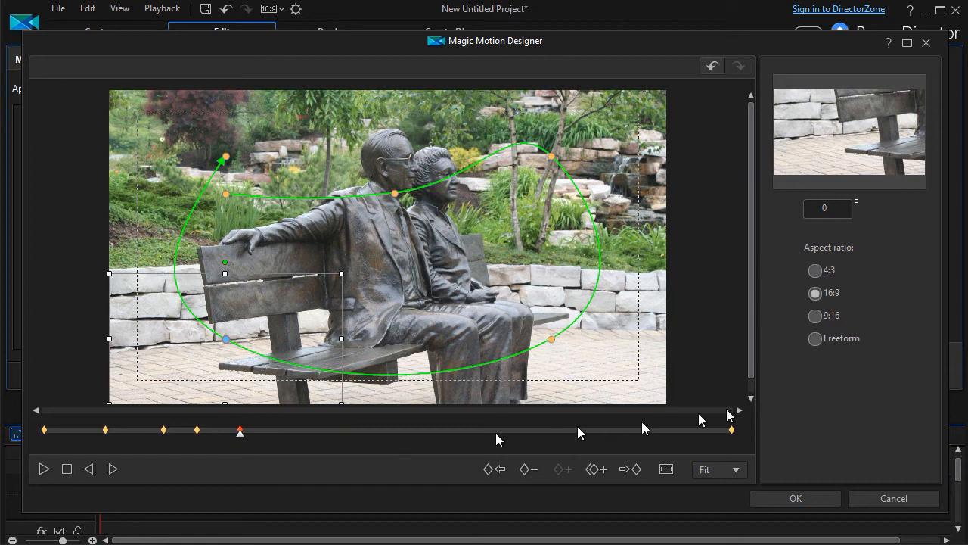
click(265, 430)
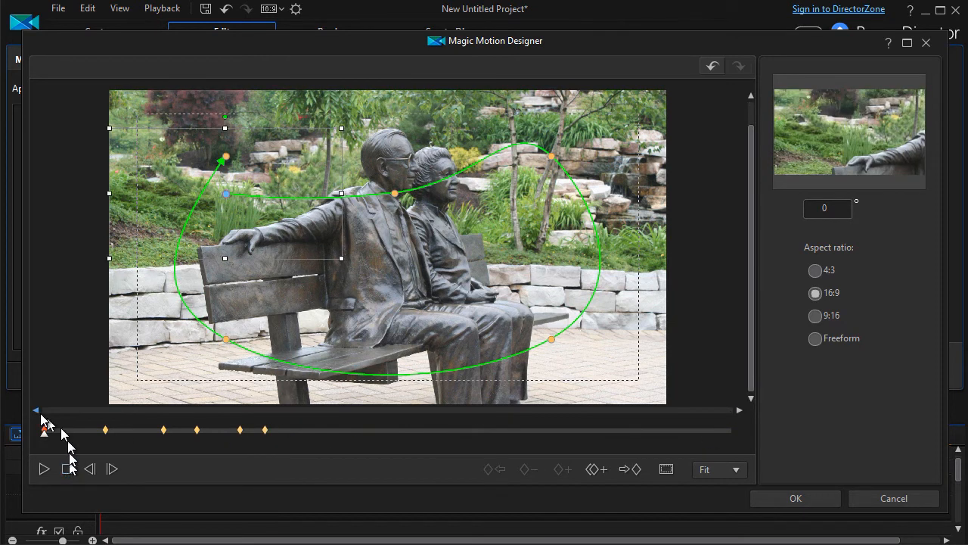
click(43, 468)
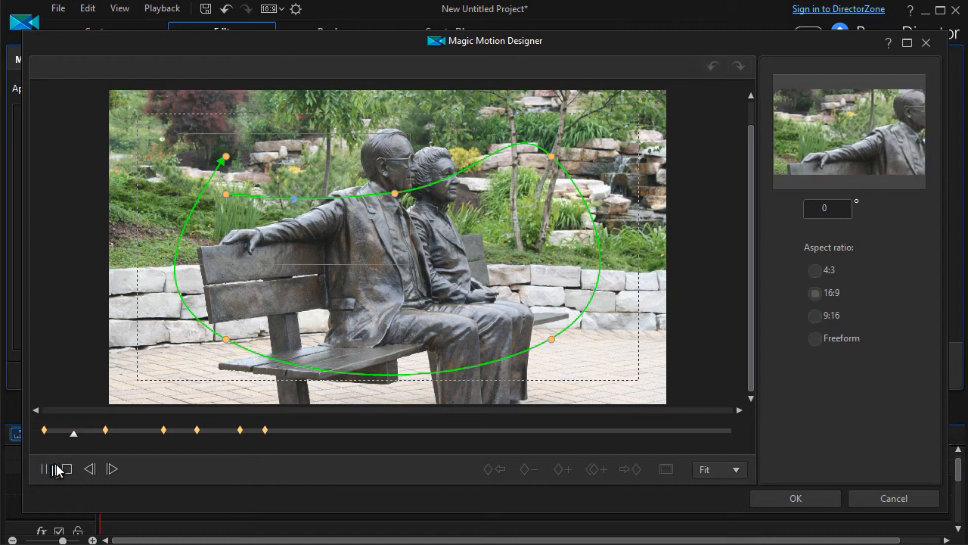
click(43, 469)
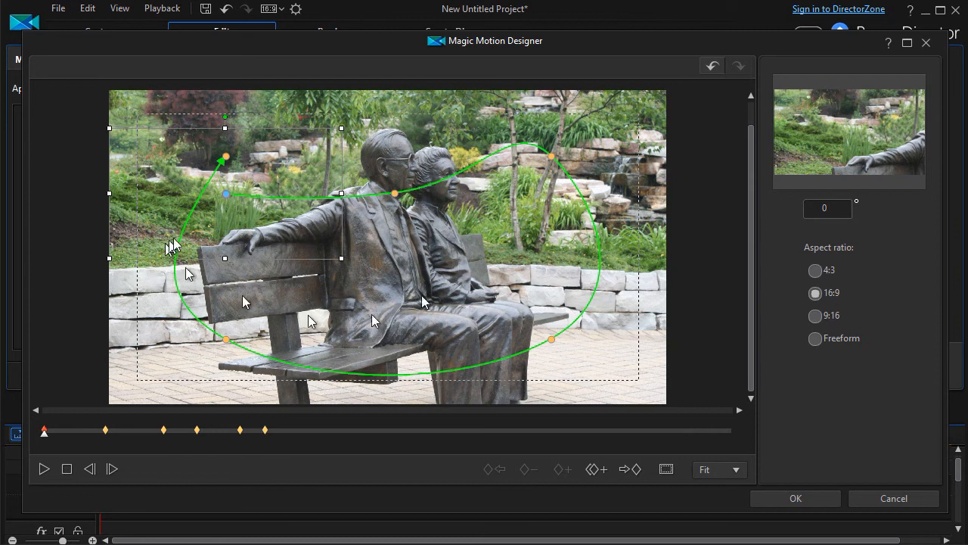
mouse_move(421, 503)
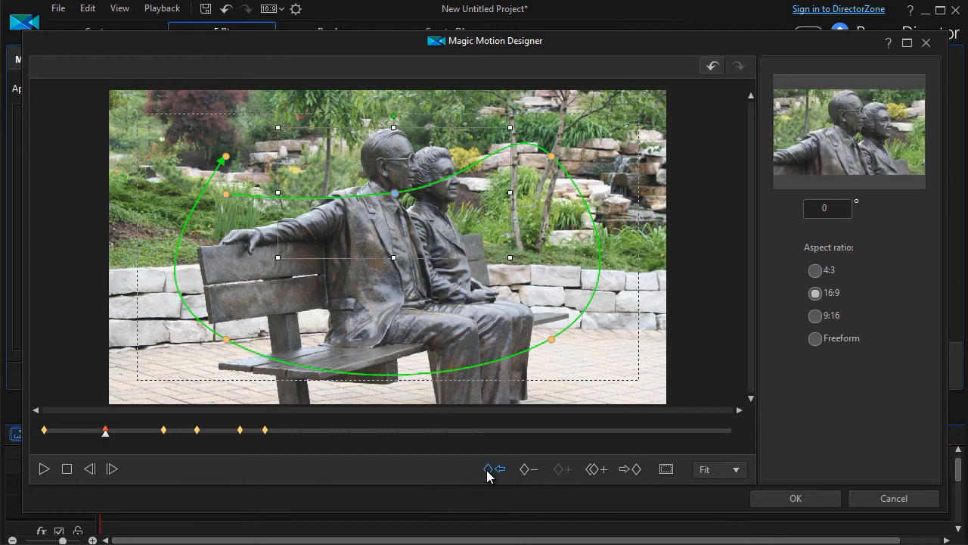
mouse_move(488, 469)
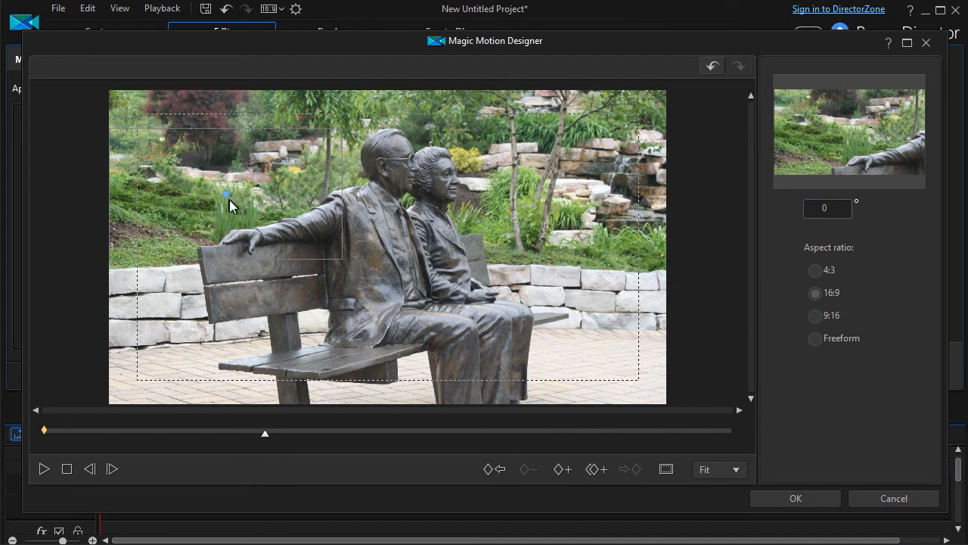
- Create a late second keyframe framing the statues' faces and preview the rightward pan
drag(265, 433, 382, 433)
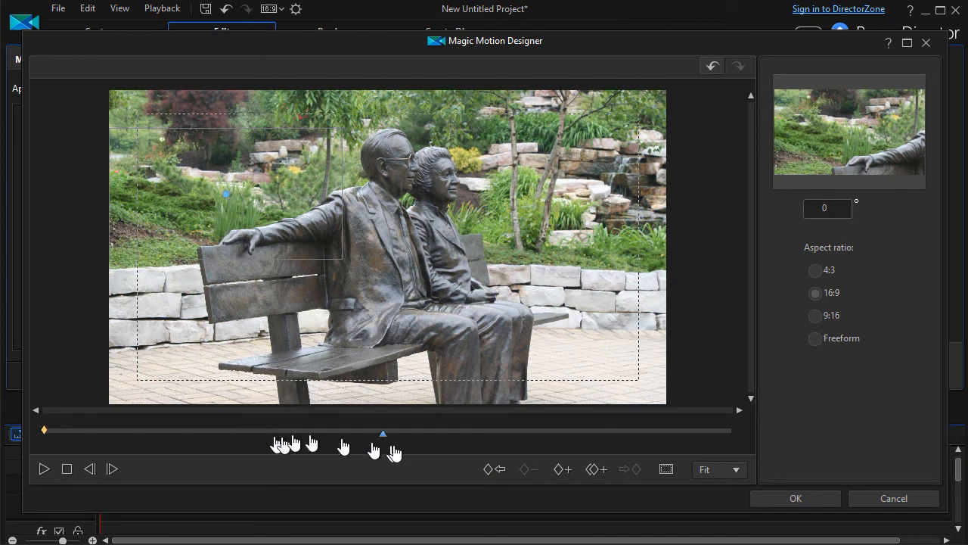
drag(383, 433, 525, 434)
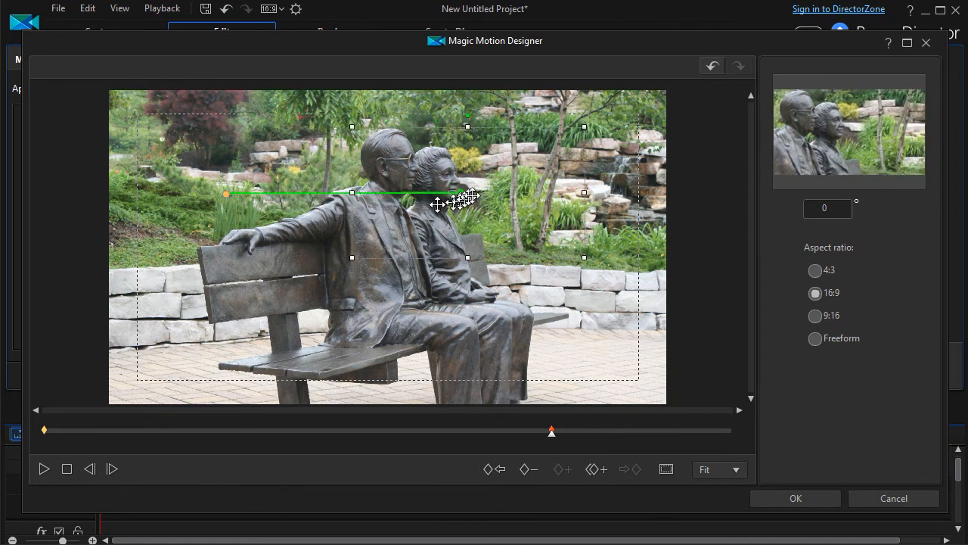
drag(467, 193, 475, 182)
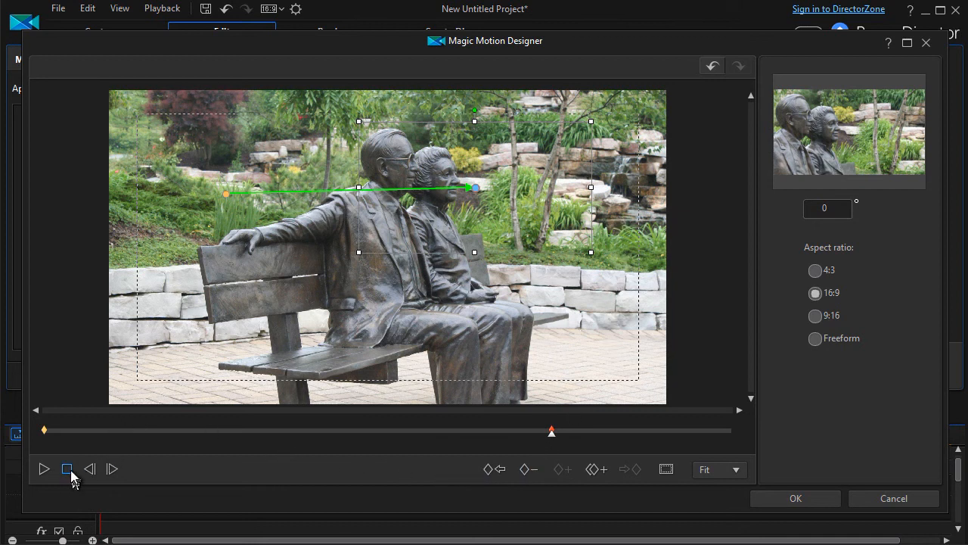
click(43, 468)
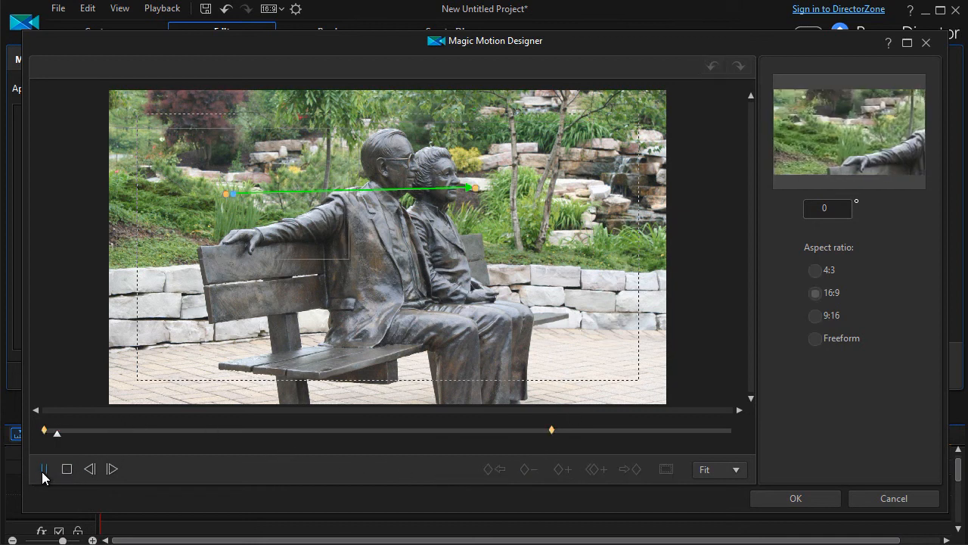
click(43, 469)
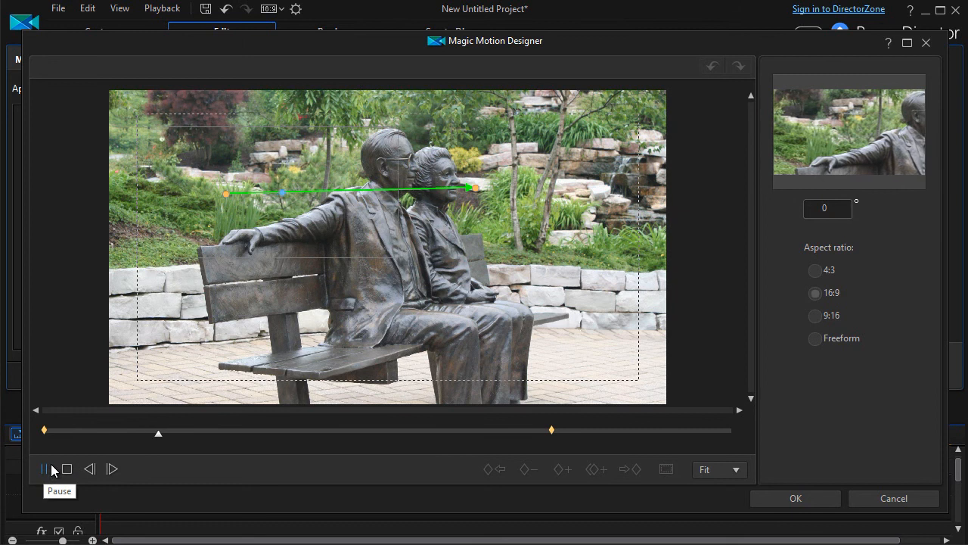